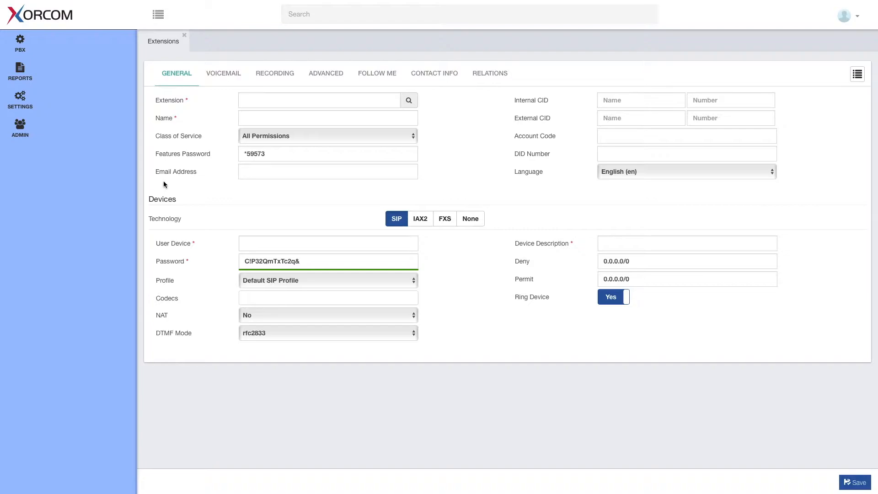
pyautogui.moveTo(203, 113)
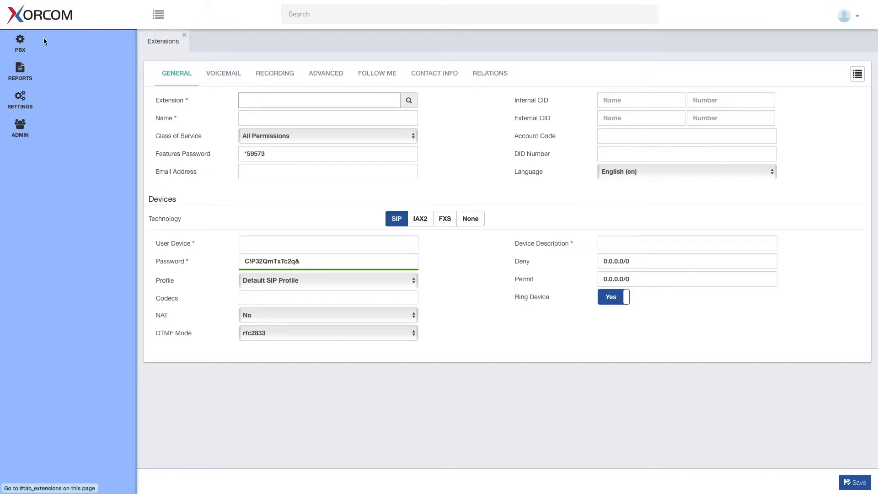
# Create extension 2000 named Dr Mike from PBX > Extensions and save it
pyautogui.click(19, 44)
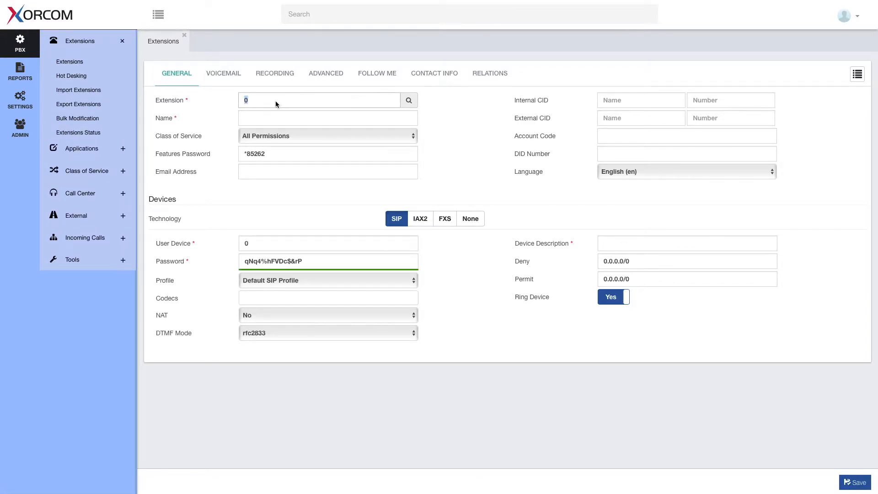
pyautogui.write('2000')
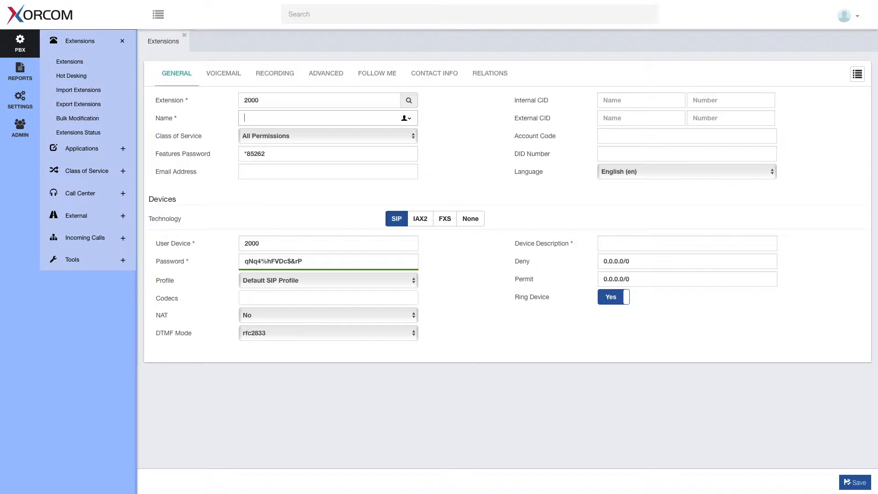
pyautogui.write('Dr M')
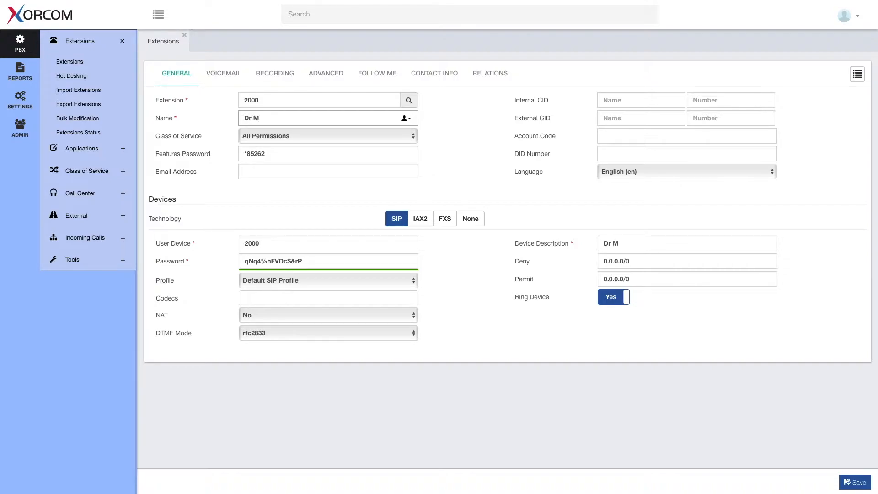
pyautogui.write('ike')
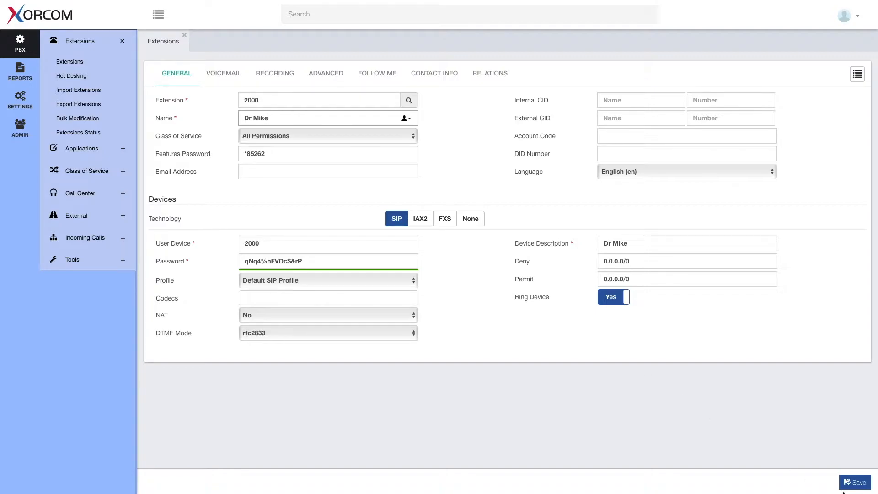
pyautogui.click(853, 482)
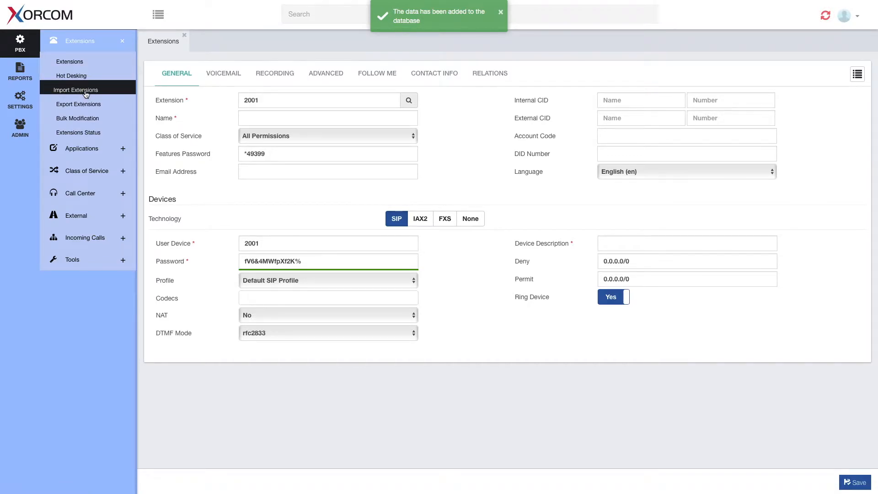
# Visit Export Extensions, then switch to the Import Extensions page
pyautogui.click(79, 104)
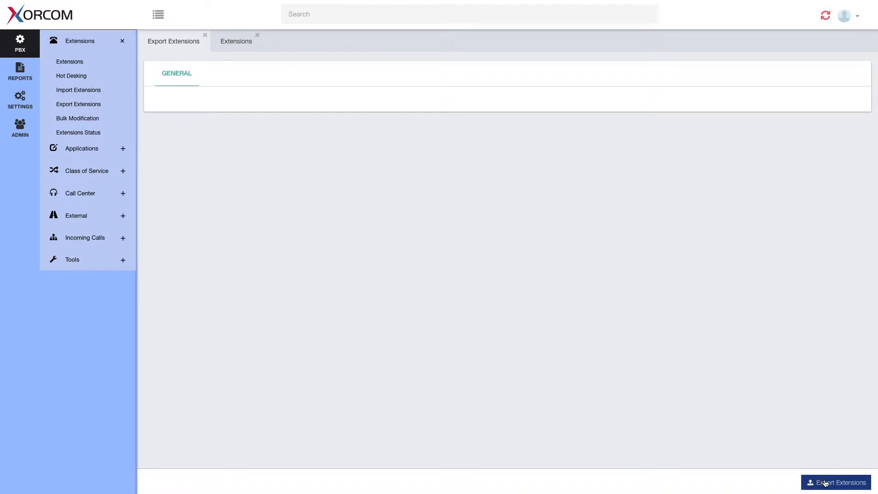
pyautogui.moveTo(774, 453)
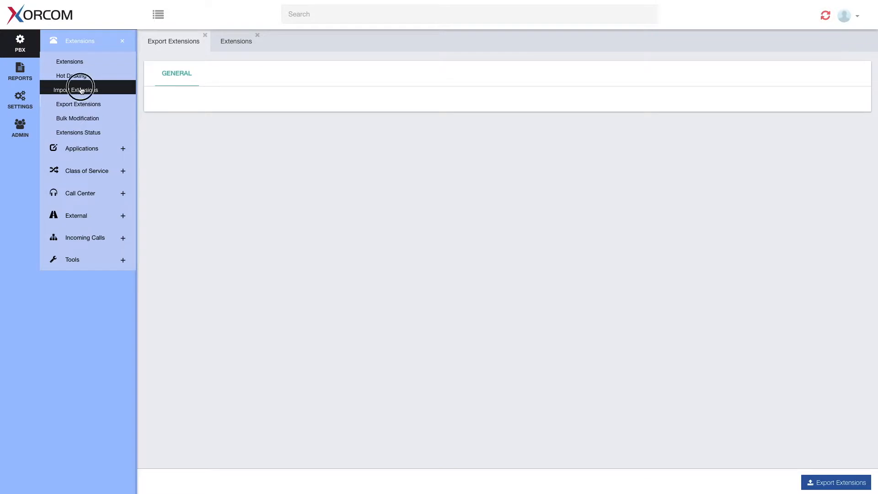
pyautogui.click(78, 89)
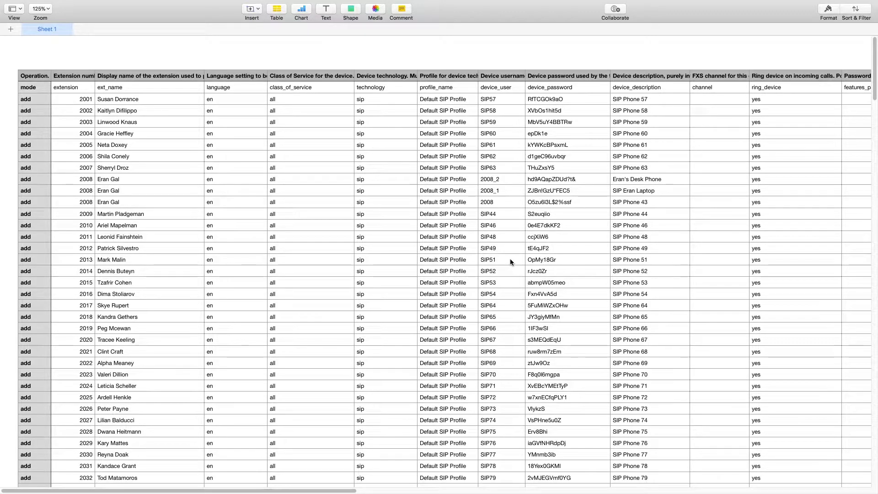
pyautogui.scroll(-3)
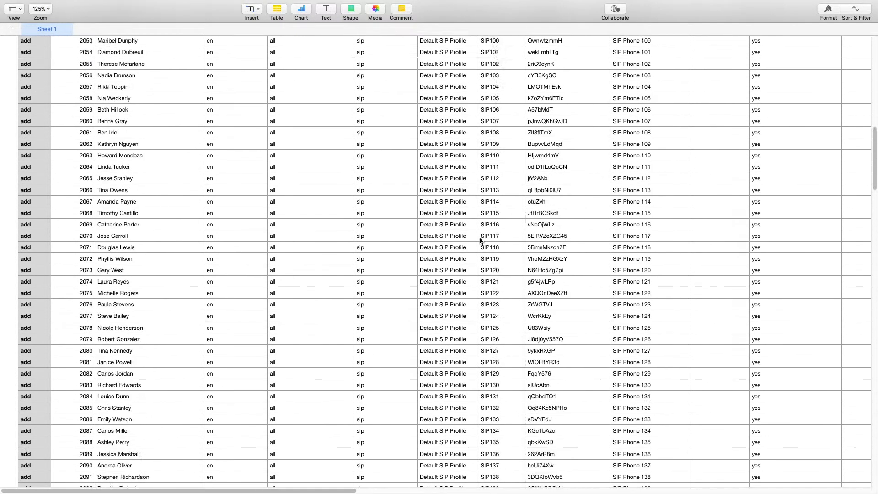
pyautogui.scroll(3)
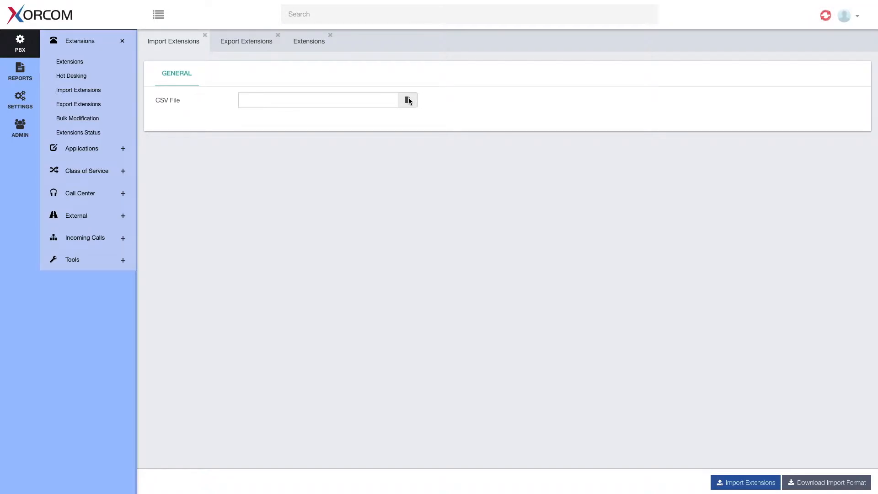
# Import export_extensions-4.csv and review the log of created extensions and devices up to 2267
pyautogui.click(408, 100)
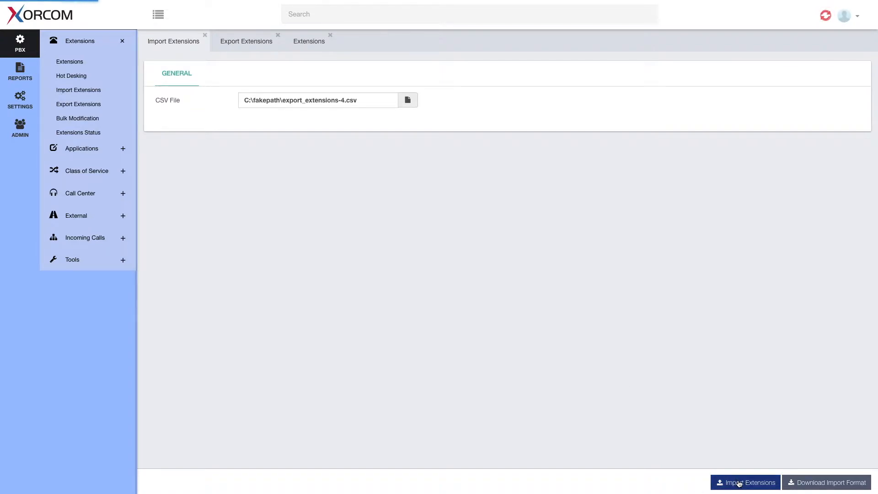
pyautogui.click(745, 482)
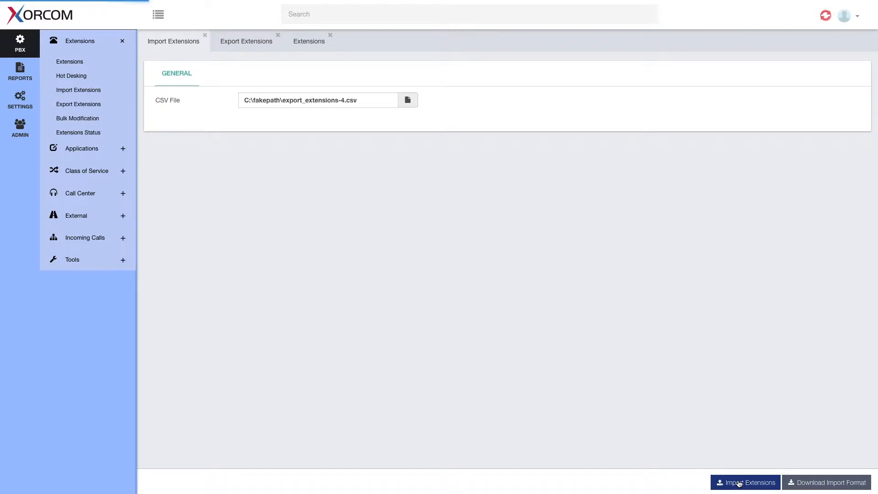
pyautogui.click(746, 482)
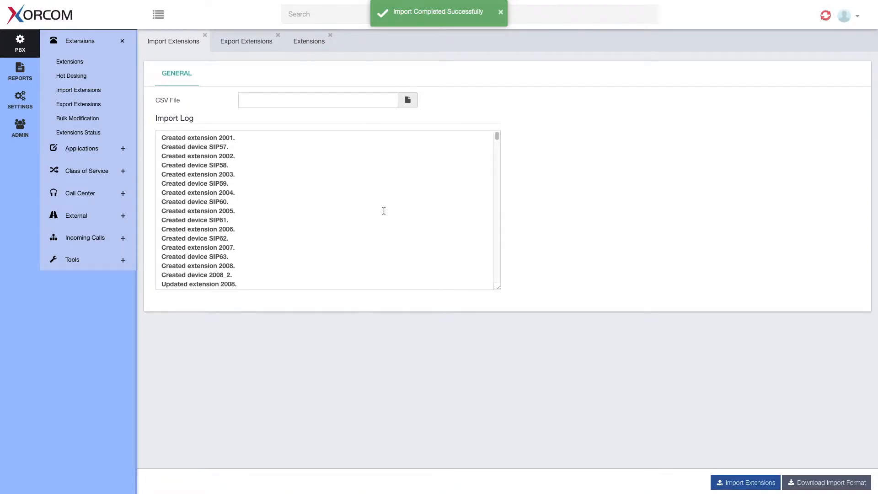
pyautogui.scroll(-3)
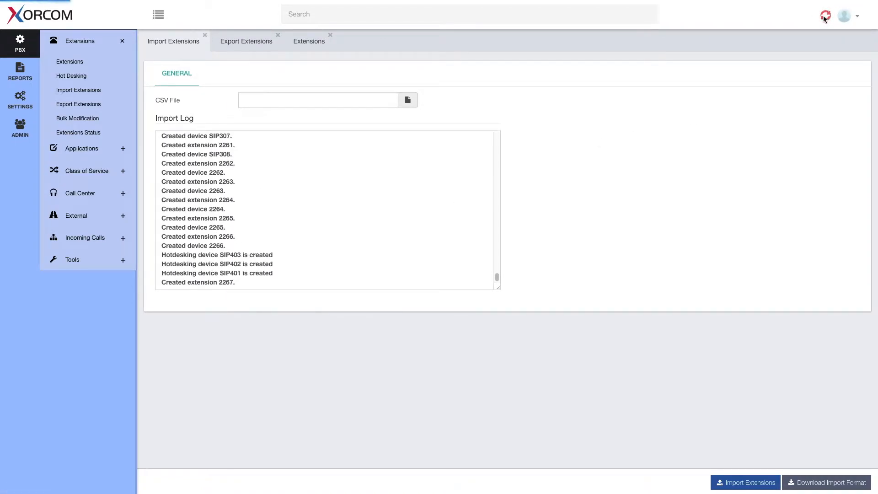
pyautogui.moveTo(309, 41)
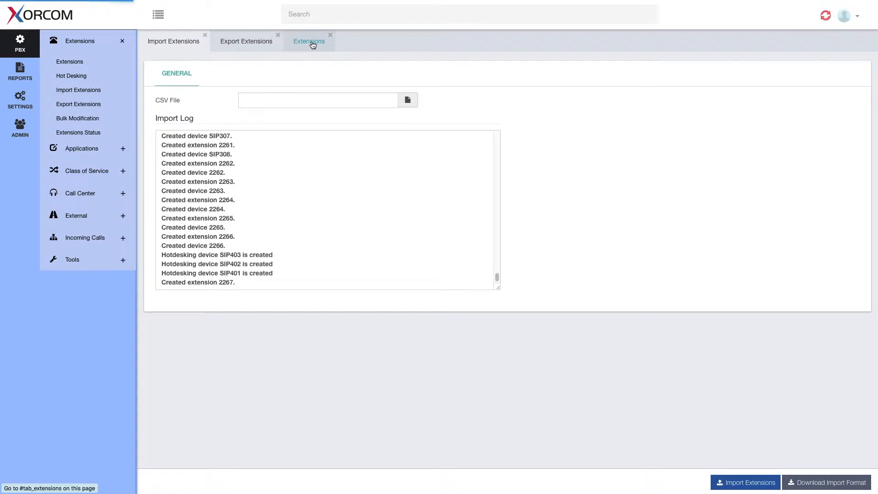
# List all extensions and scroll through Dr Mike 2000 and the imported entries
pyautogui.click(310, 41)
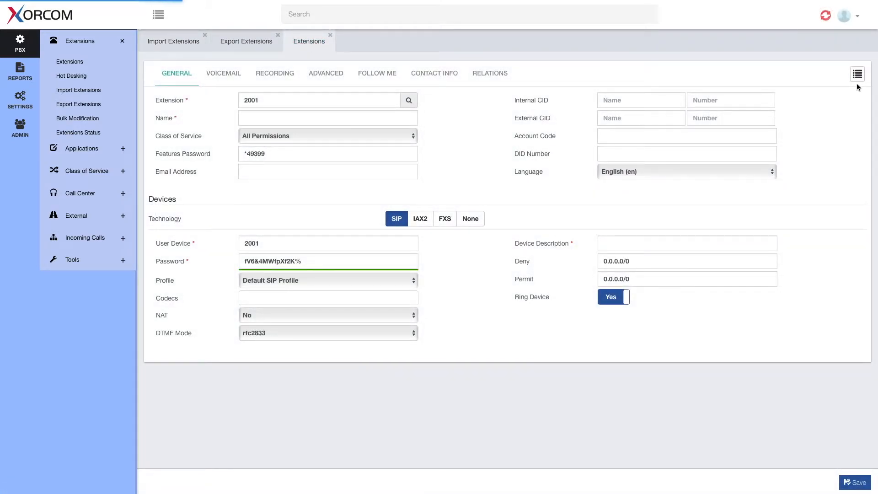
pyautogui.click(858, 73)
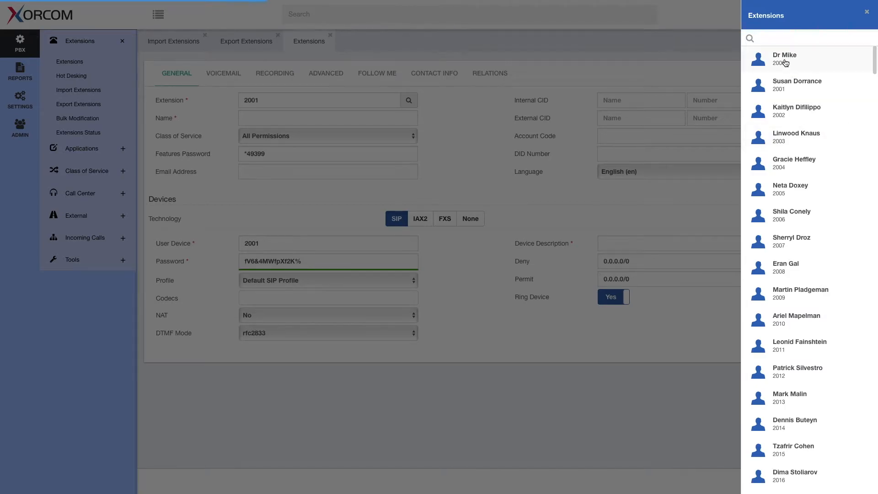
pyautogui.scroll(-3)
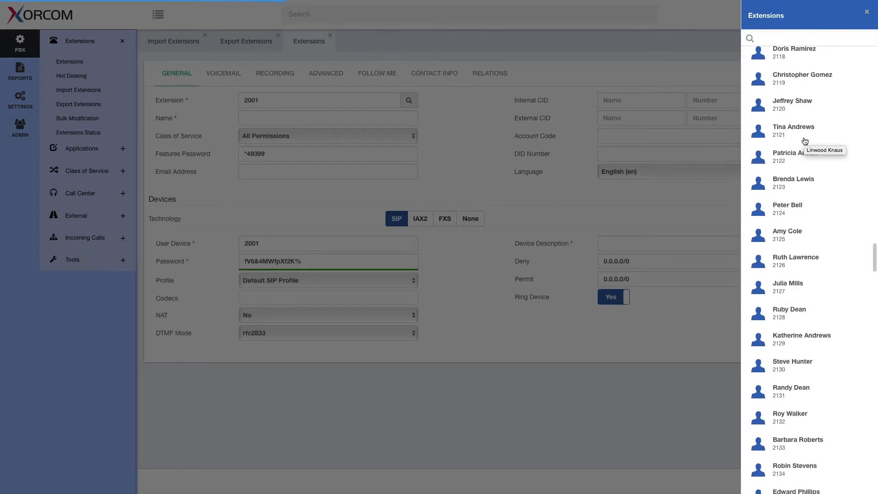
pyautogui.scroll(-3)
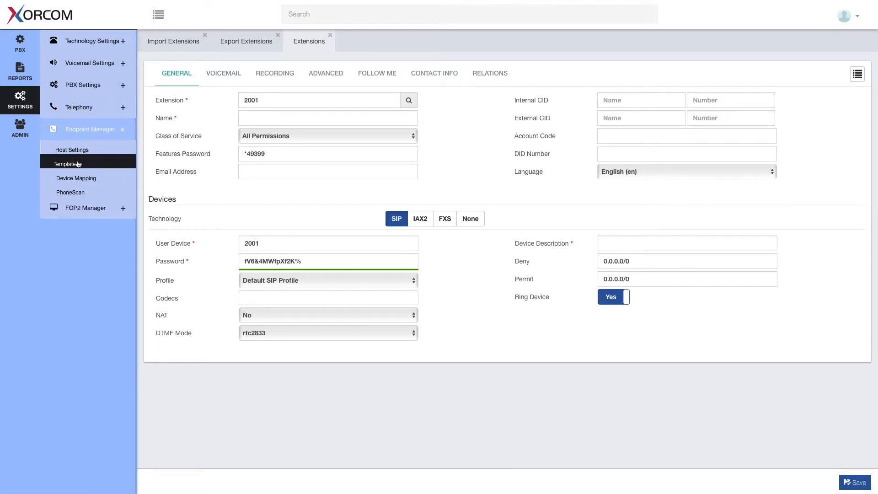
# In Templates, search for 48 and load the Yealink T48S - Default template
pyautogui.click(69, 164)
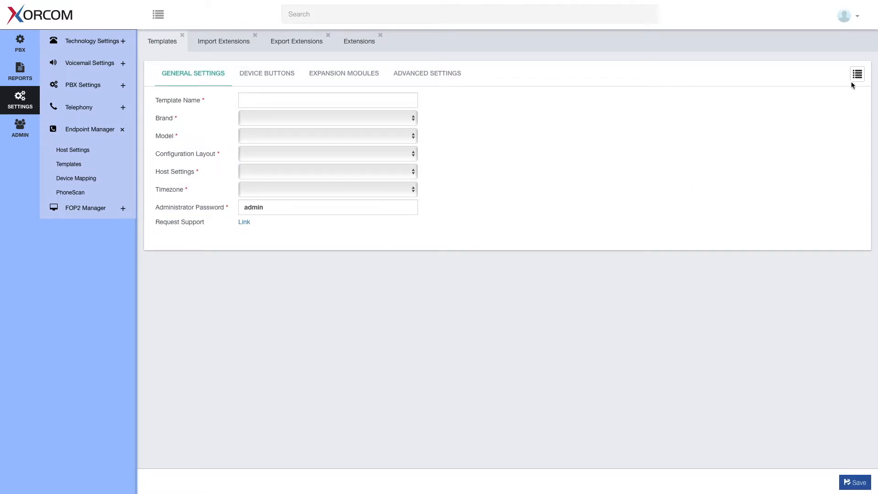
pyautogui.click(857, 74)
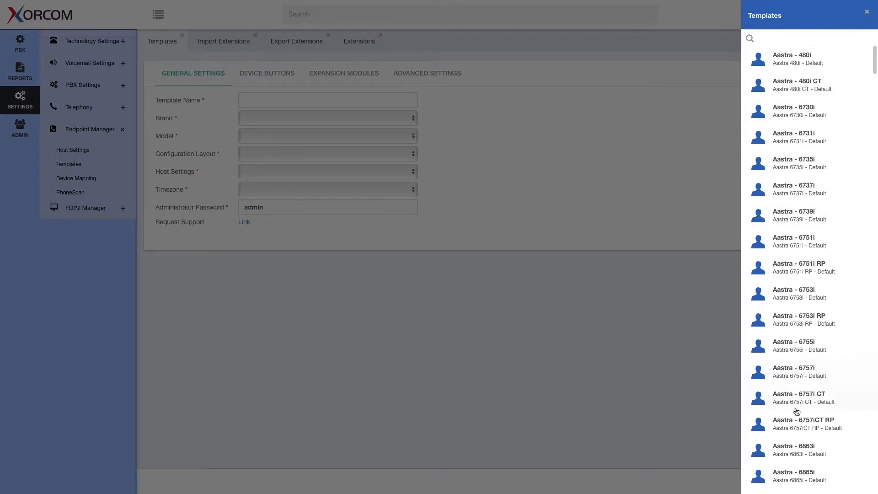
pyautogui.moveTo(801, 110)
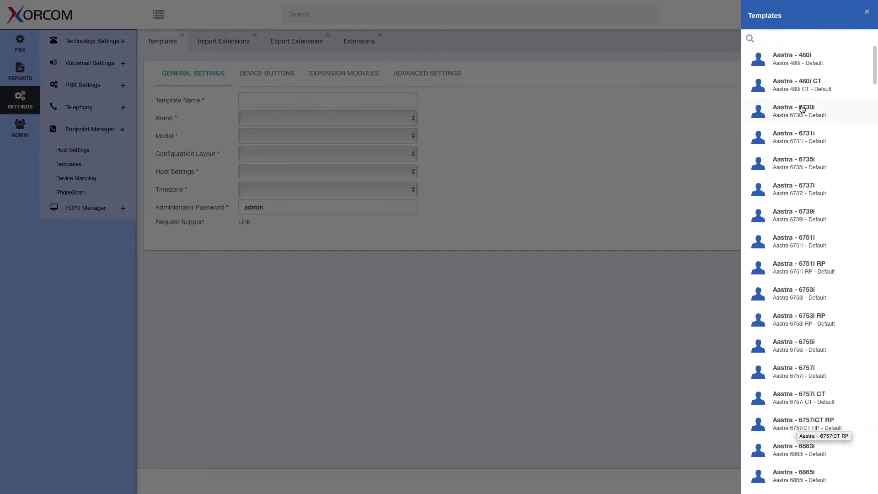
pyautogui.click(798, 39)
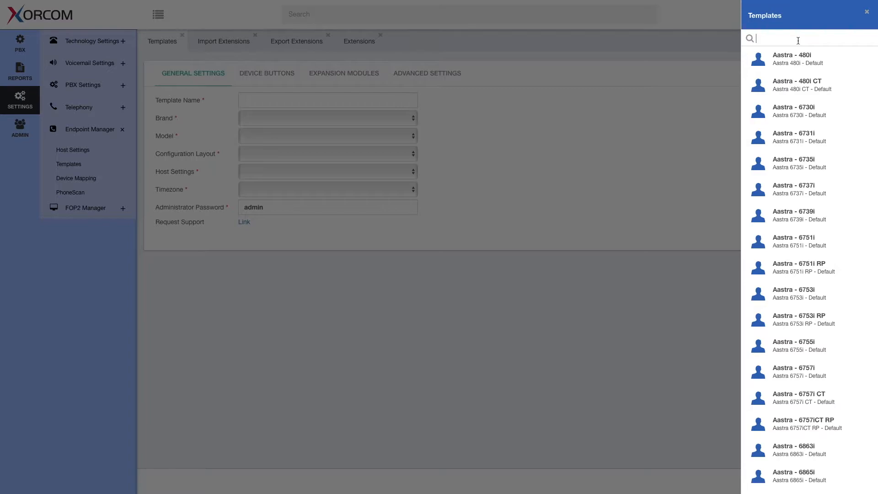
pyautogui.write('48')
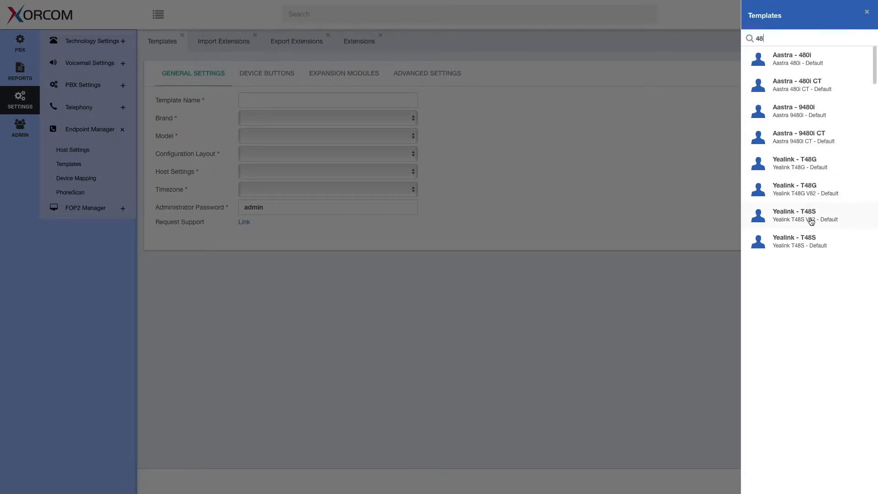
pyautogui.moveTo(809, 242)
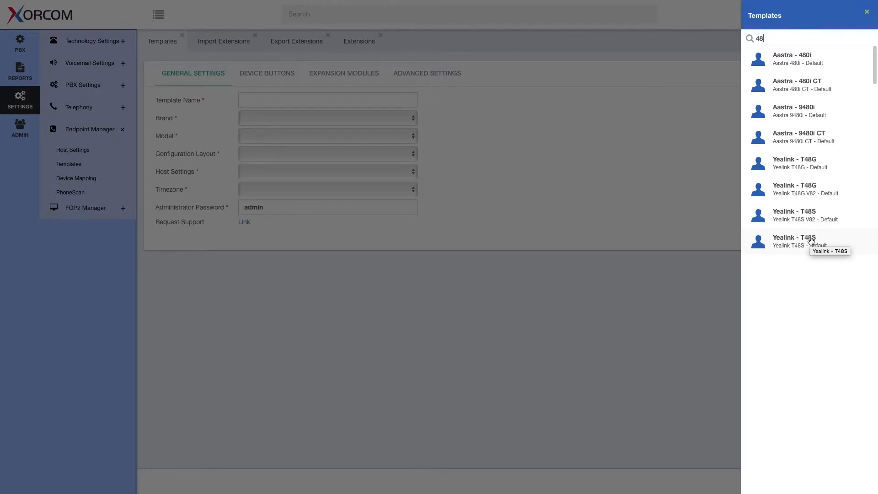
pyautogui.click(794, 240)
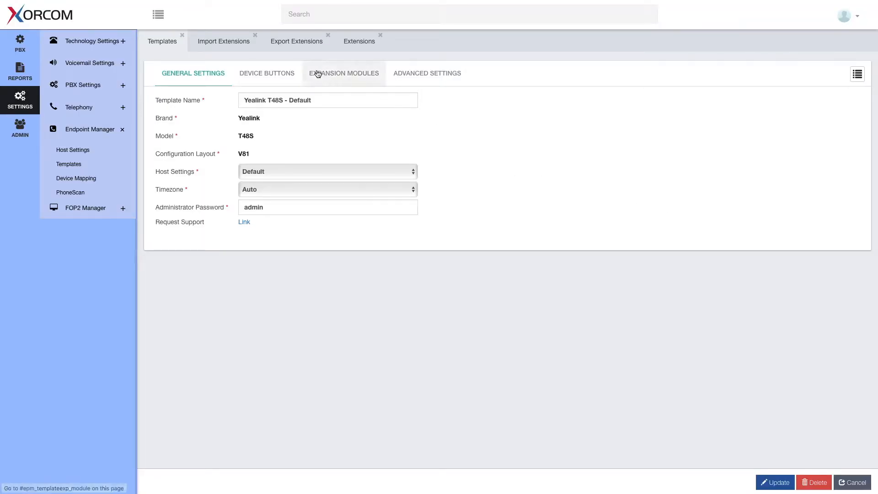
# On Device Buttons, set Button 1 as BLF for Dr Mike monitoring 2000
pyautogui.click(266, 73)
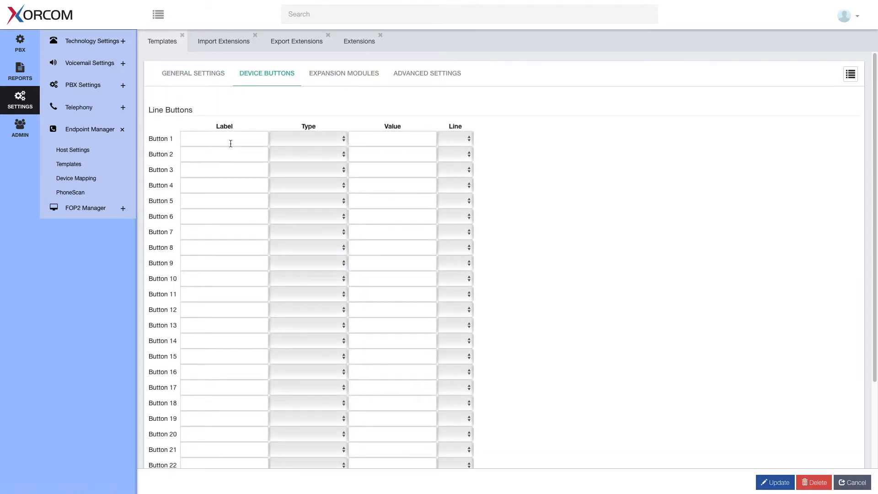
pyautogui.click(224, 138)
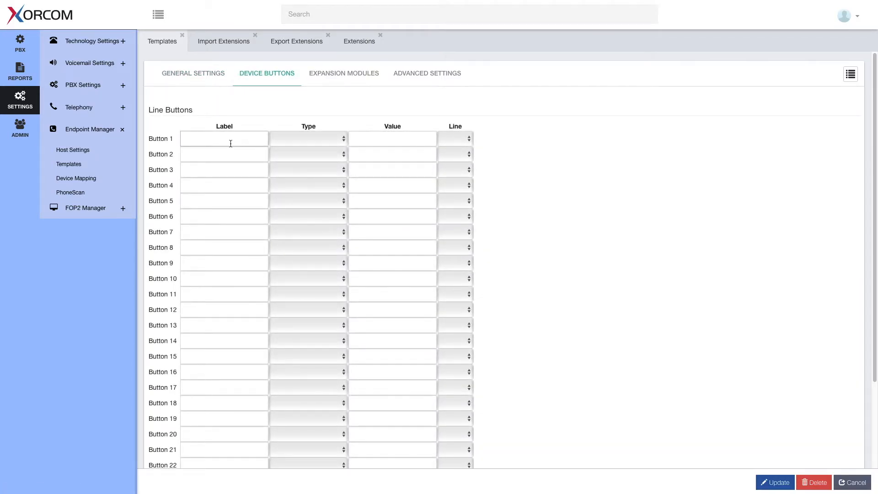
pyautogui.write('2000')
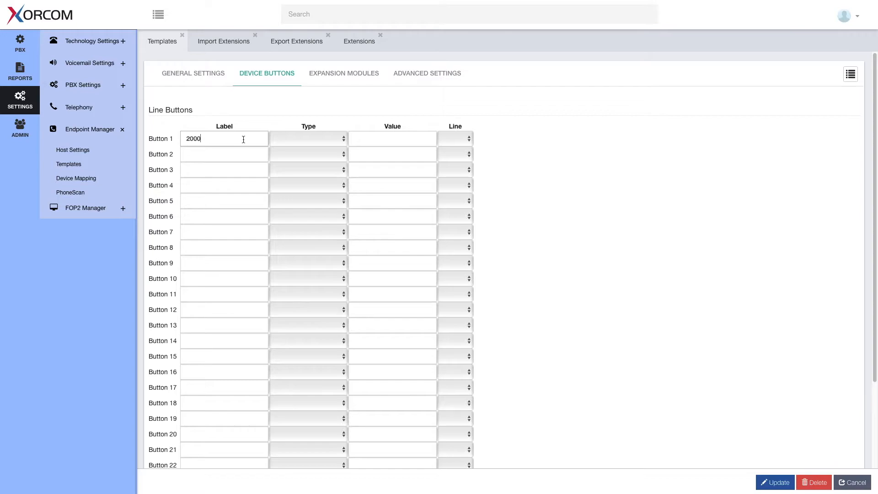
pyautogui.click(307, 138)
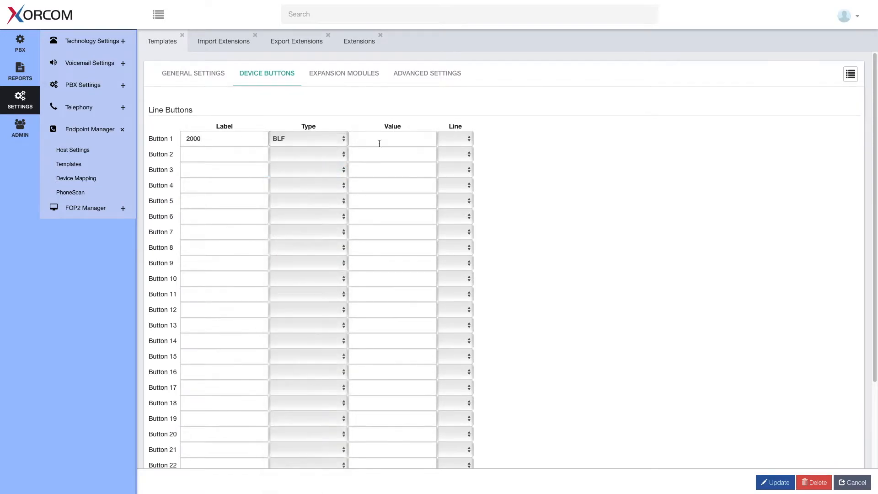
pyautogui.write('2000')
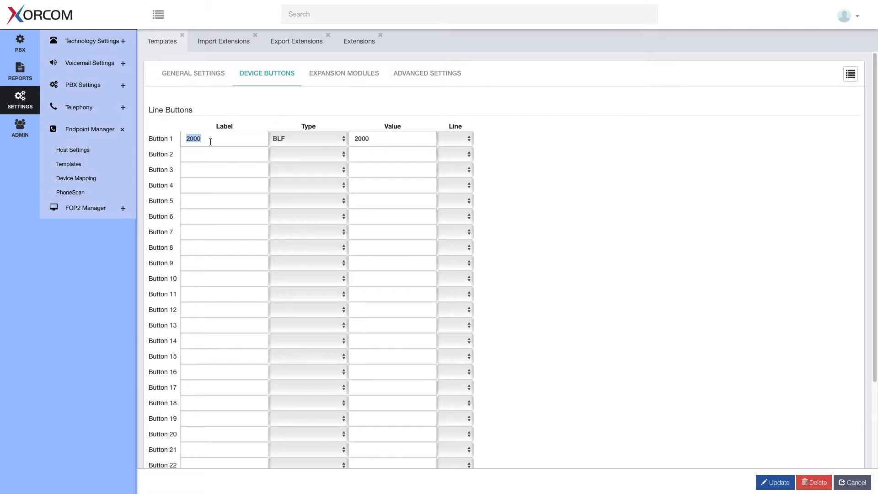
pyautogui.write('Dr')
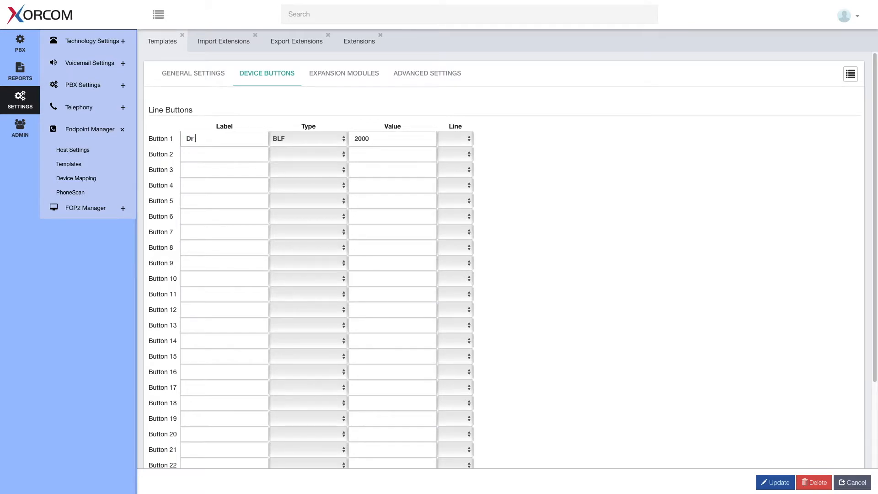
pyautogui.write('Mike')
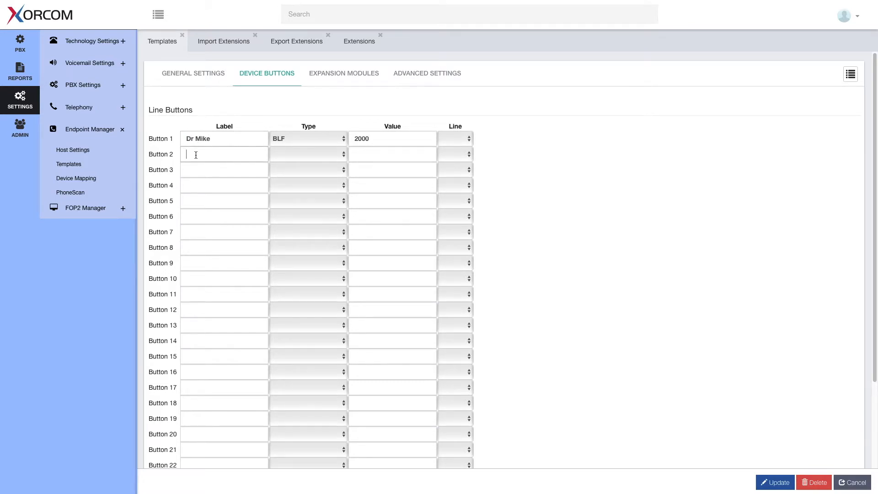
# Set Button 2 as BLF for Wander Woman monitoring 2025 and update the template
pyautogui.write('Wander Woman')
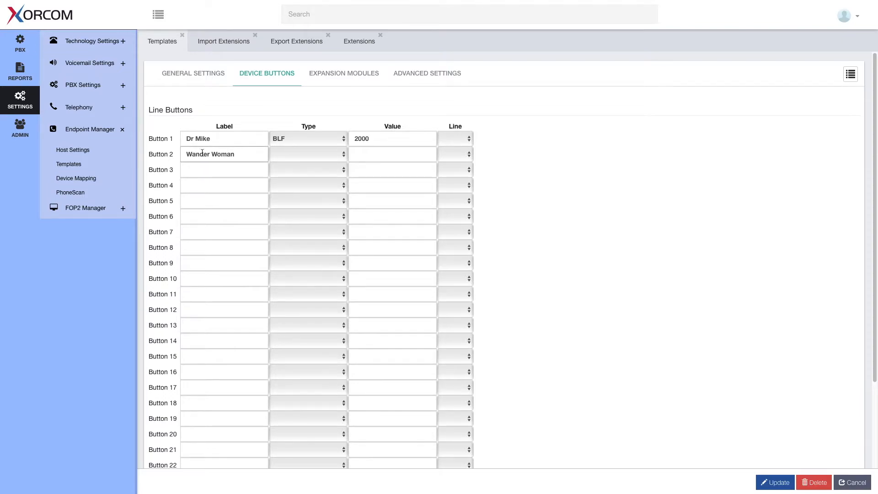
pyautogui.click(307, 153)
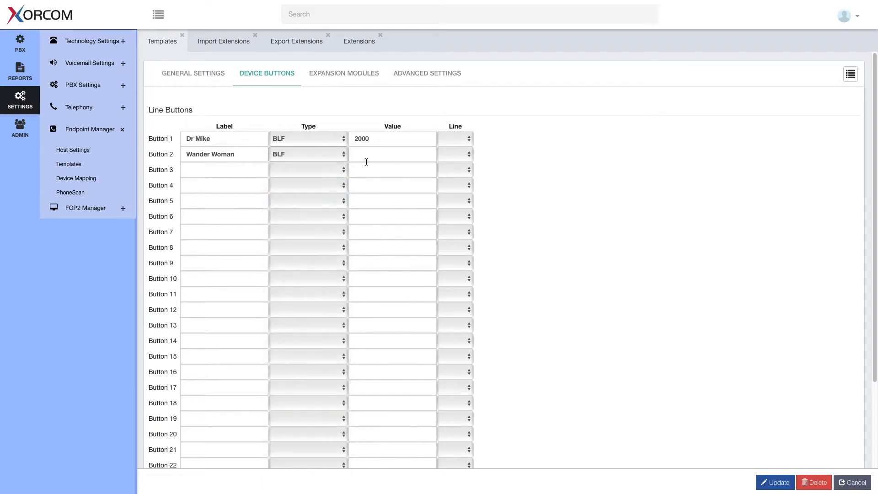
pyautogui.write('2')
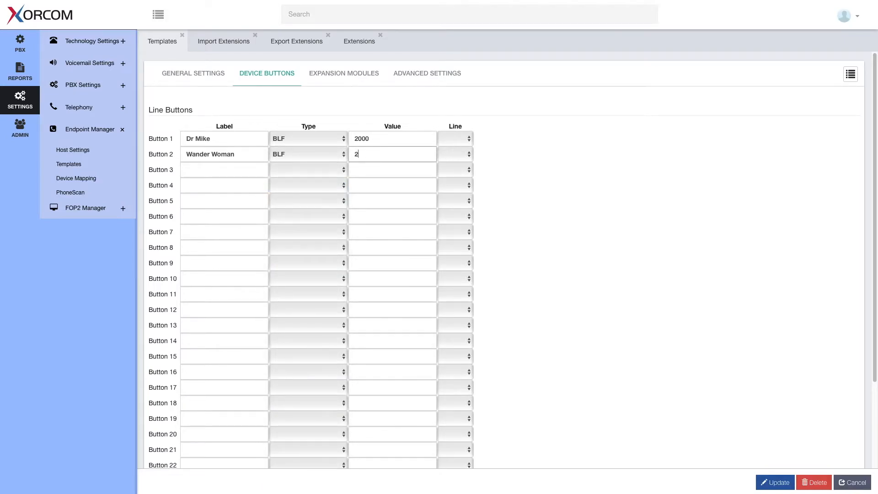
pyautogui.write('025')
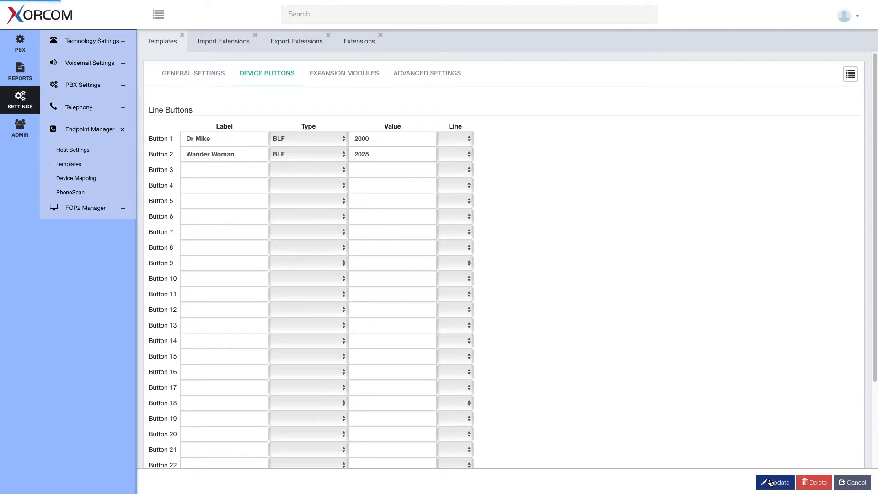
pyautogui.click(775, 482)
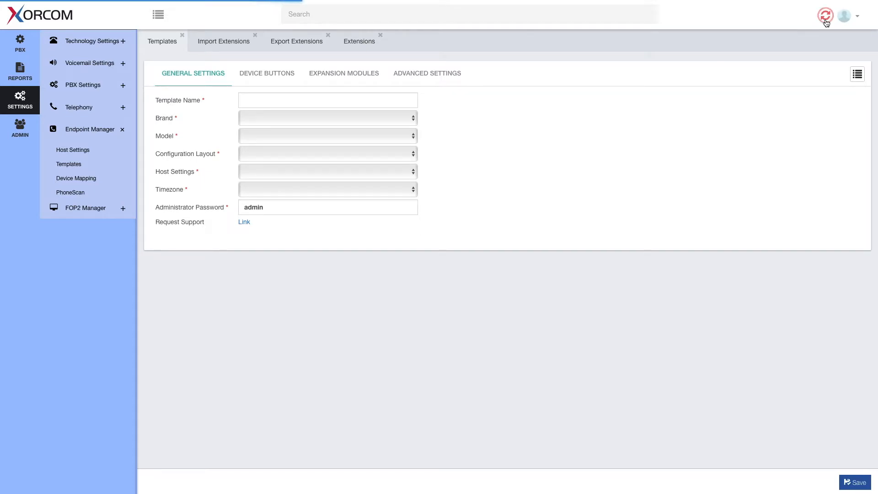
# Apply the pending config and expand the Endpoint Manager menu
pyautogui.click(825, 16)
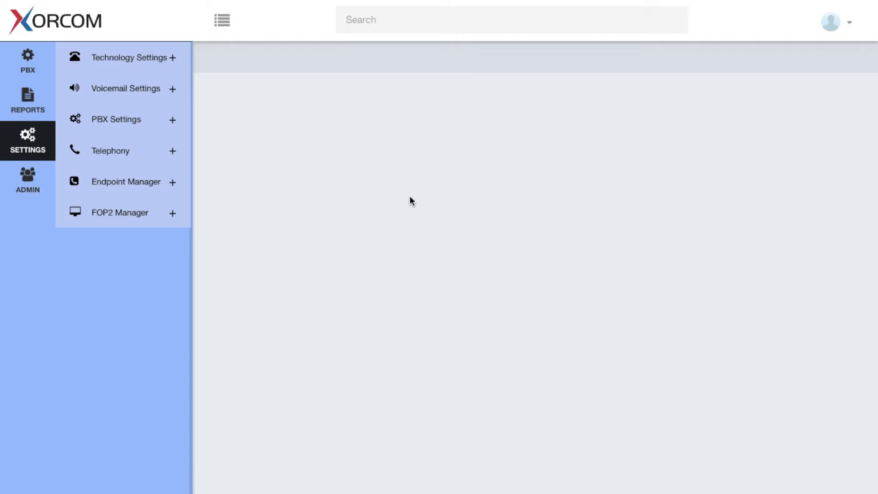
pyautogui.moveTo(126, 181)
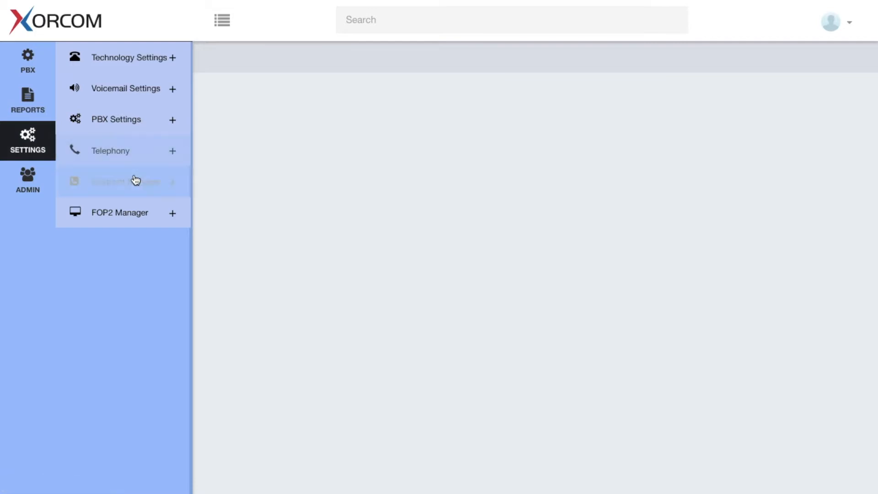
pyautogui.click(125, 181)
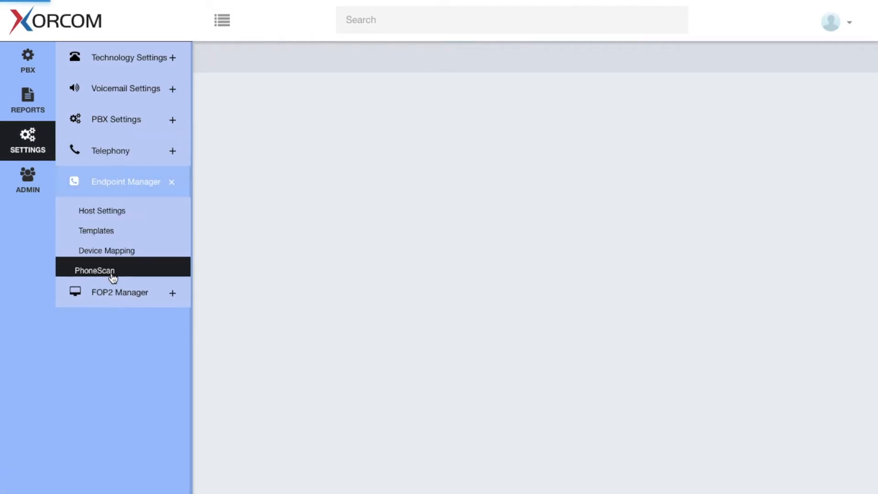
# Go to the PhoneScan page showing it disabled with no time remaining
pyautogui.click(93, 271)
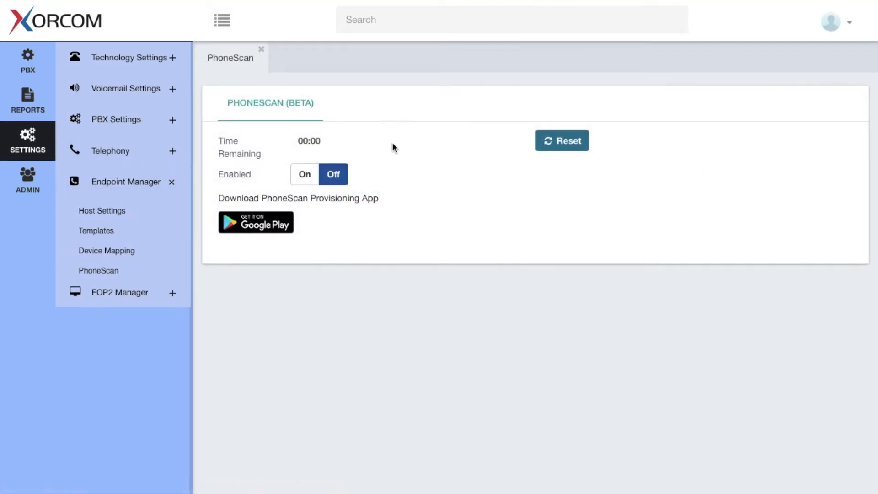
pyautogui.moveTo(585, 294)
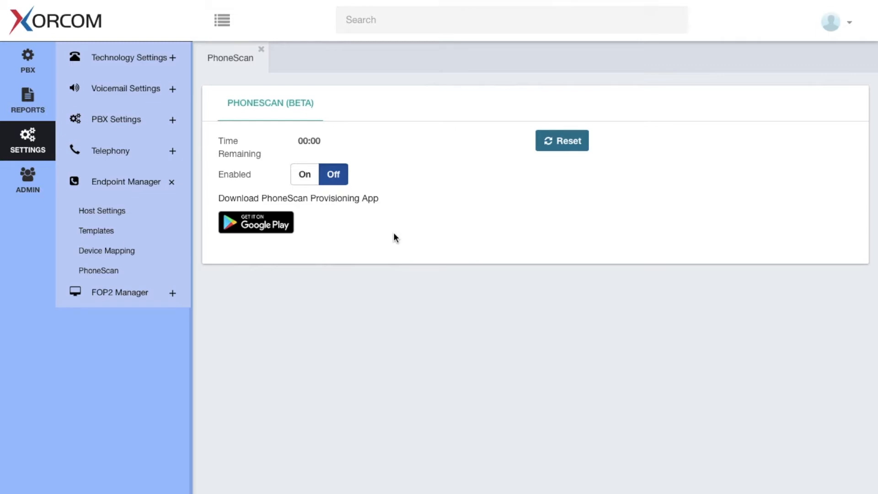
# Switch PhoneScan on, producing a provisioning QR code with a 30-minute countdown
pyautogui.click(304, 174)
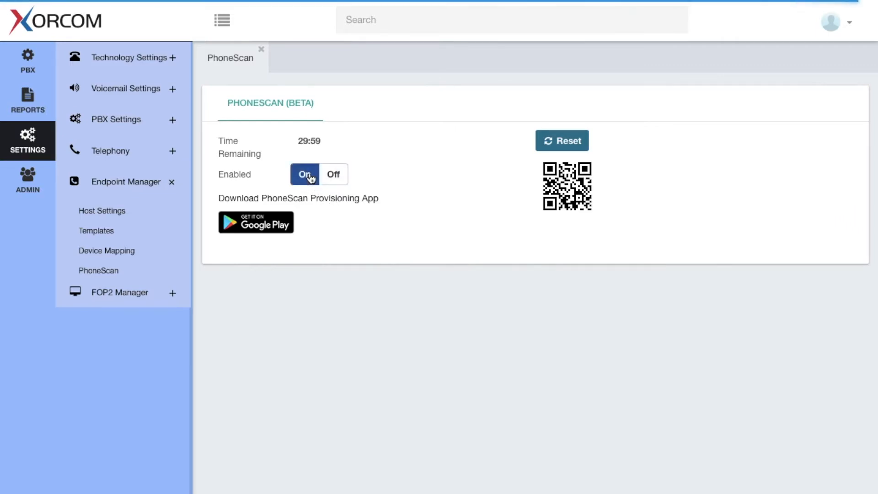
pyautogui.moveTo(487, 254)
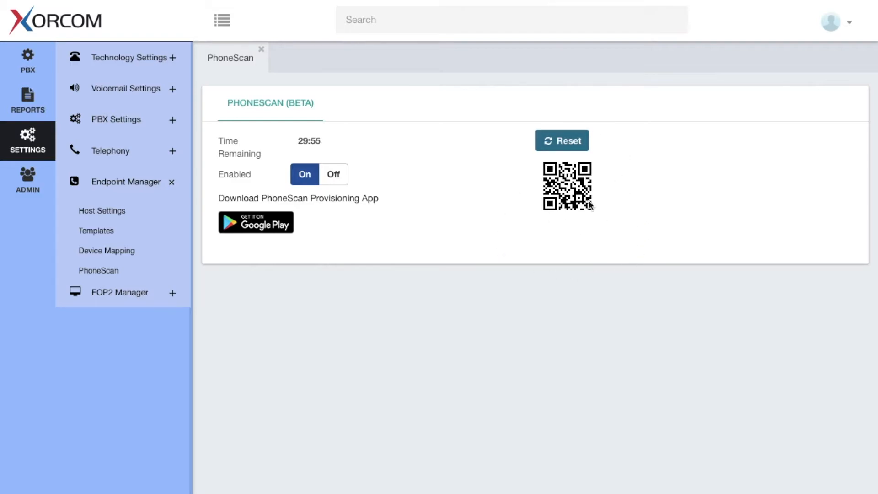
pyautogui.moveTo(592, 218)
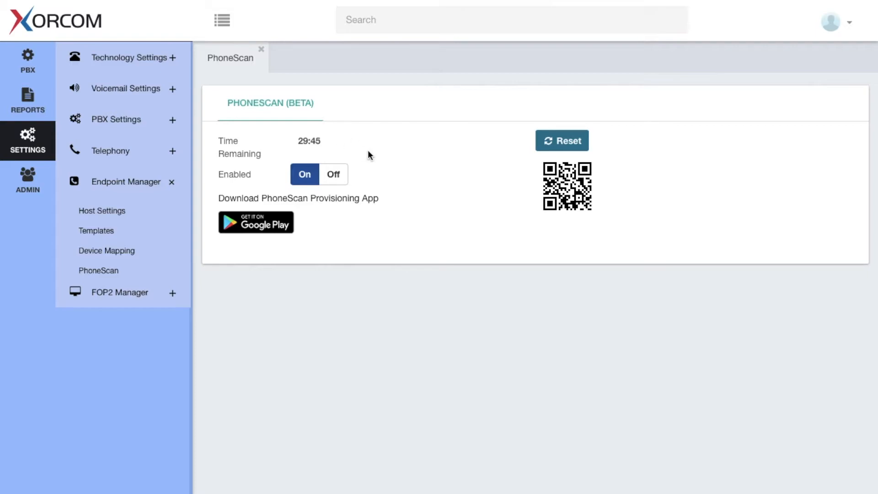
pyautogui.moveTo(583, 214)
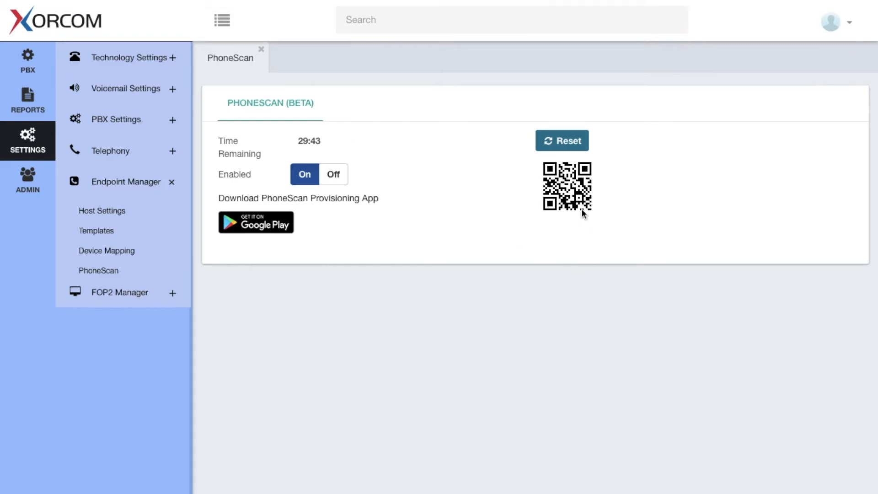
pyautogui.moveTo(593, 232)
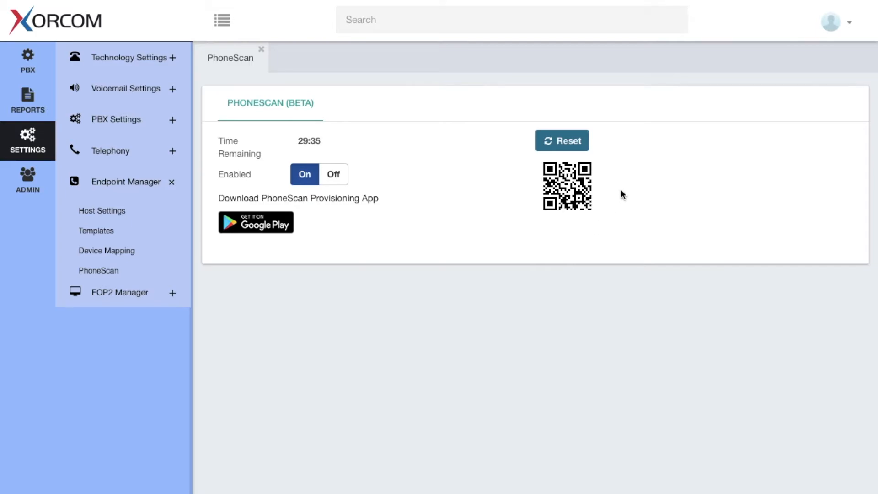
pyautogui.moveTo(364, 155)
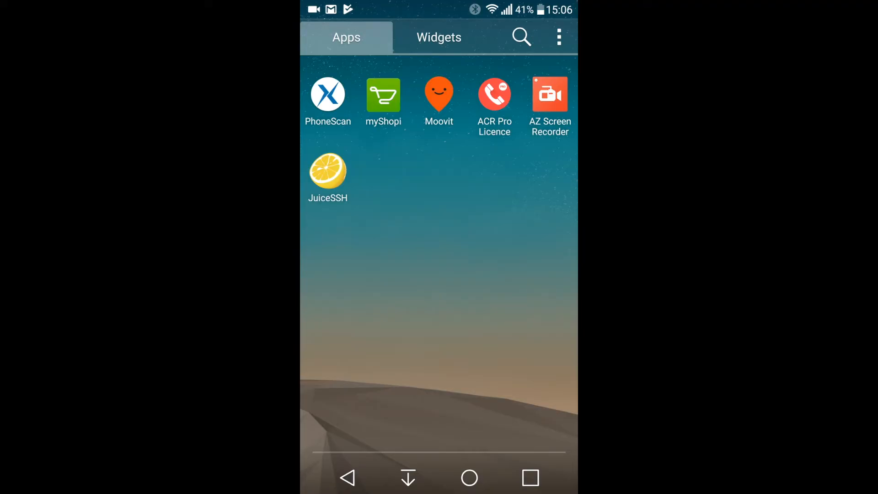
# Launch the PhoneScan Android app and start scanning the PBX QR code
pyautogui.click(327, 94)
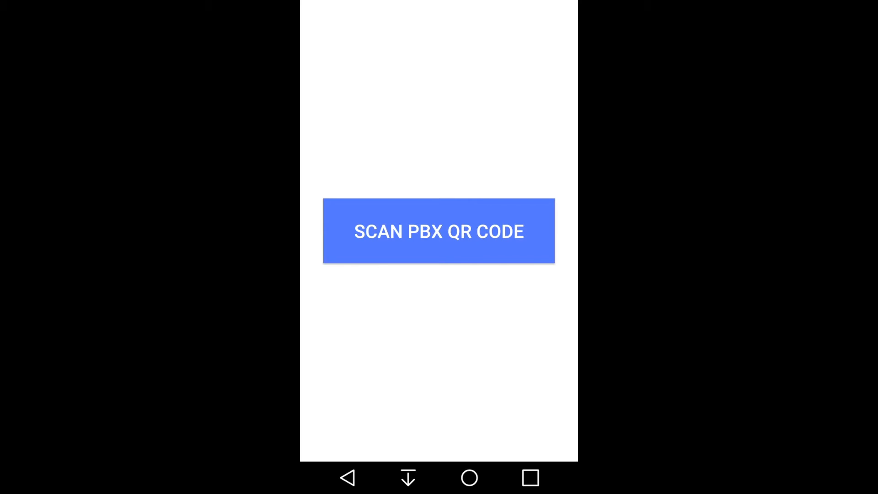
pyautogui.click(438, 231)
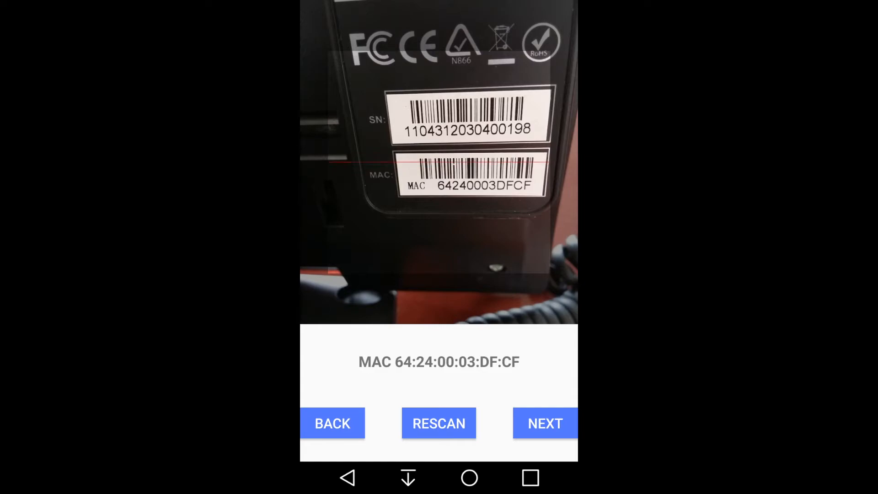
# Accept MAC 64:24:00:03:DF:CF and choose the Xorcom XP0120P - Default template
pyautogui.click(544, 423)
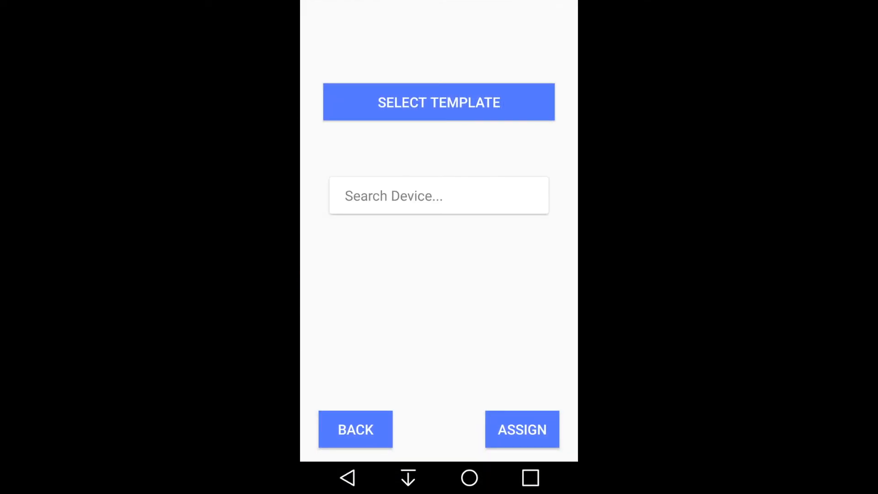
pyautogui.click(439, 102)
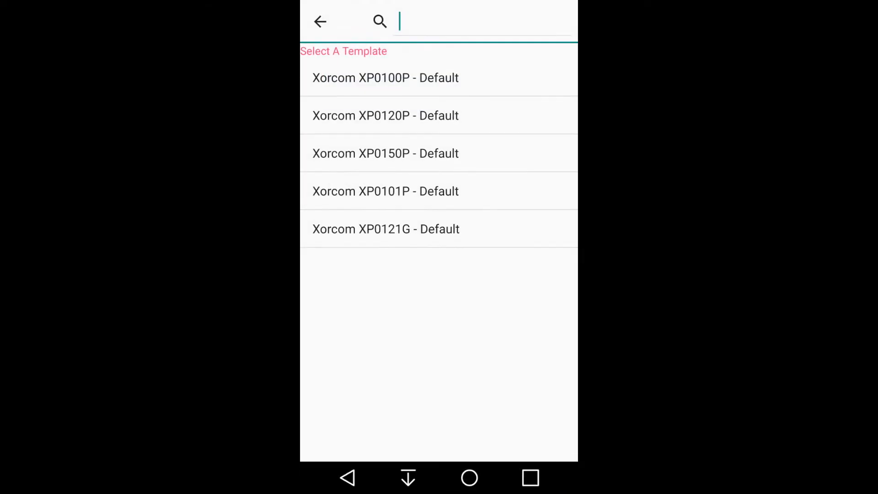
pyautogui.click(483, 21)
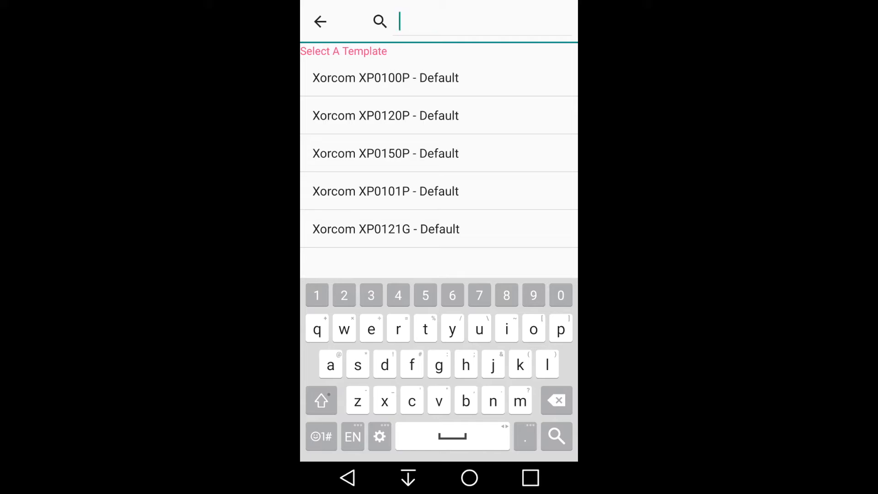
pyautogui.click(385, 115)
pyautogui.write('2')
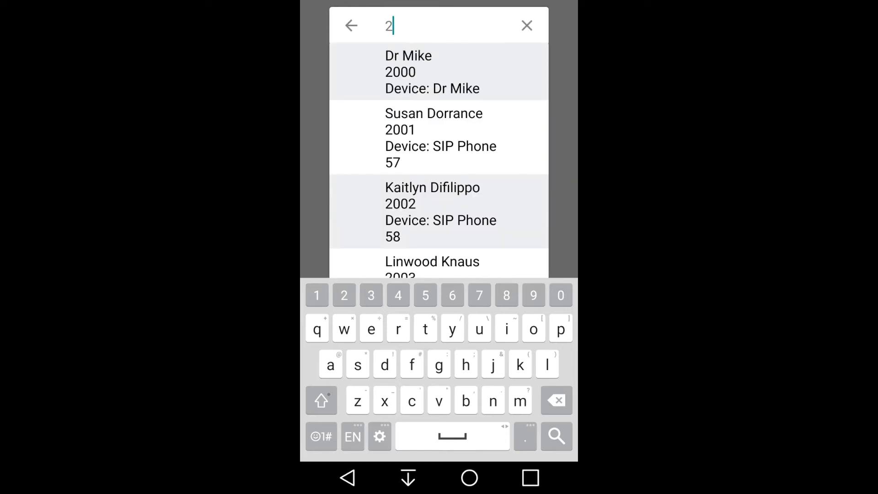
# Assign the phone to Dr Mike, extension 2000, and continue to the next phone
pyautogui.write('000')
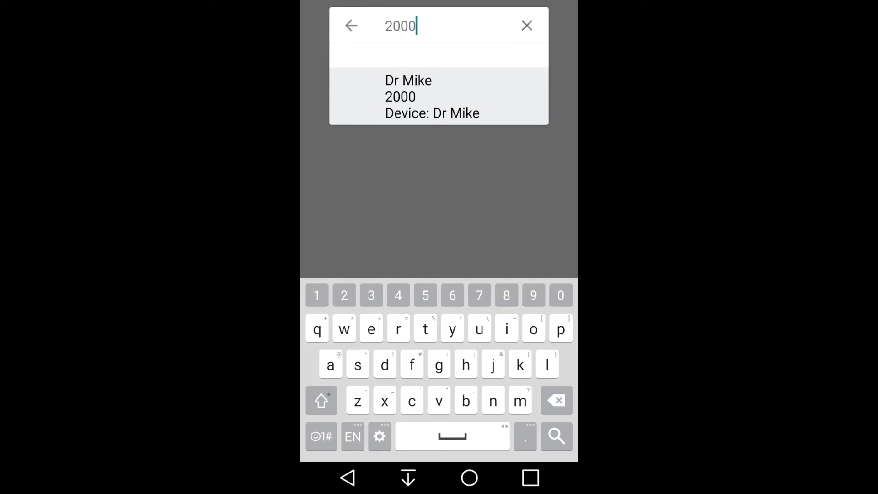
pyautogui.click(433, 96)
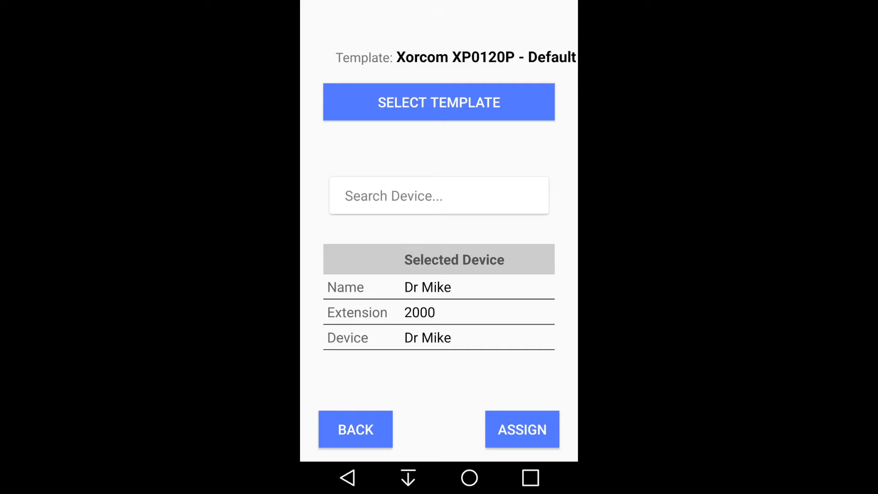
pyautogui.click(522, 430)
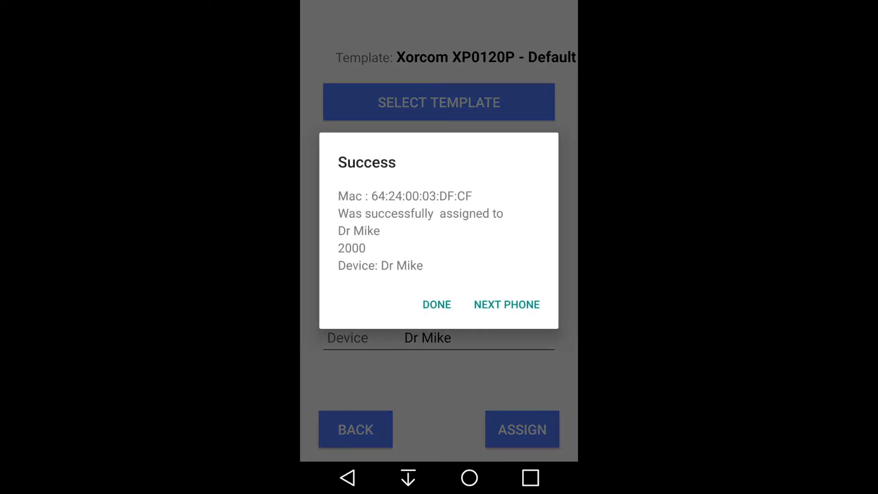
pyautogui.click(506, 304)
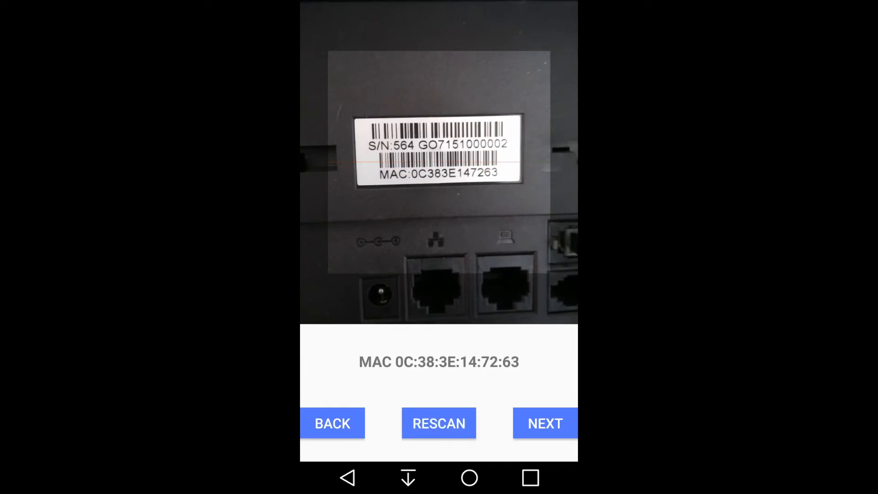
pyautogui.click(545, 423)
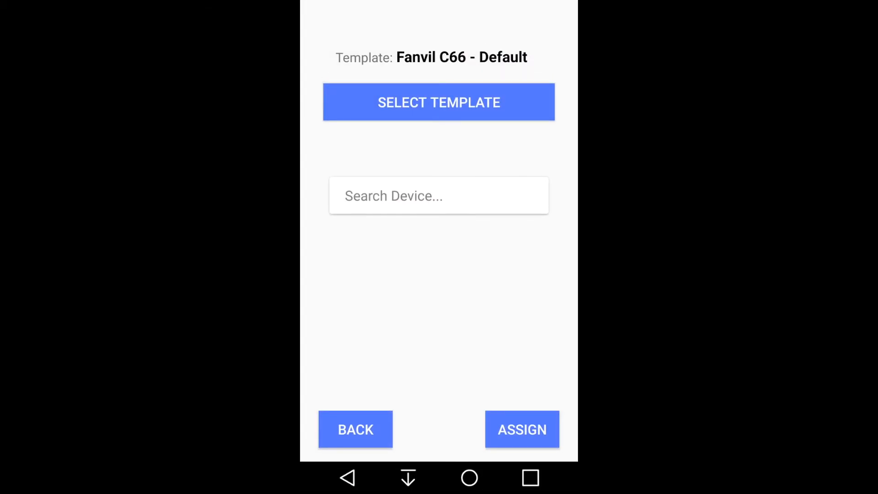
pyautogui.click(439, 101)
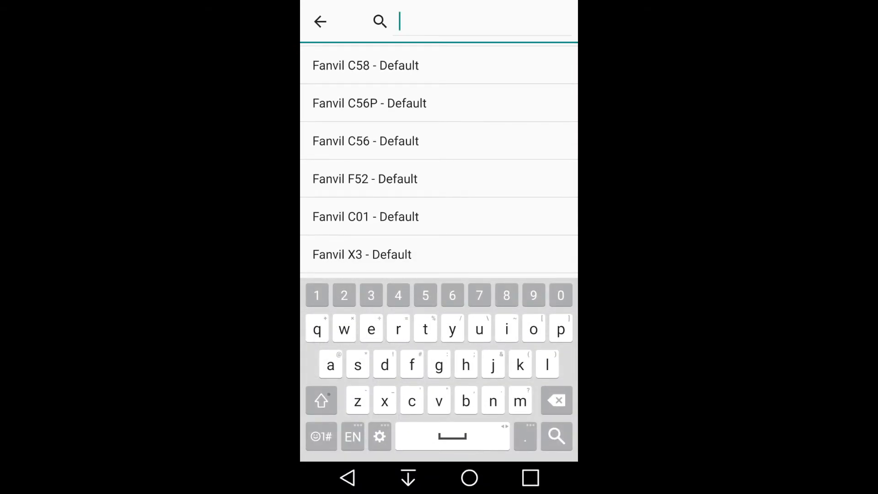
pyautogui.click(385, 401)
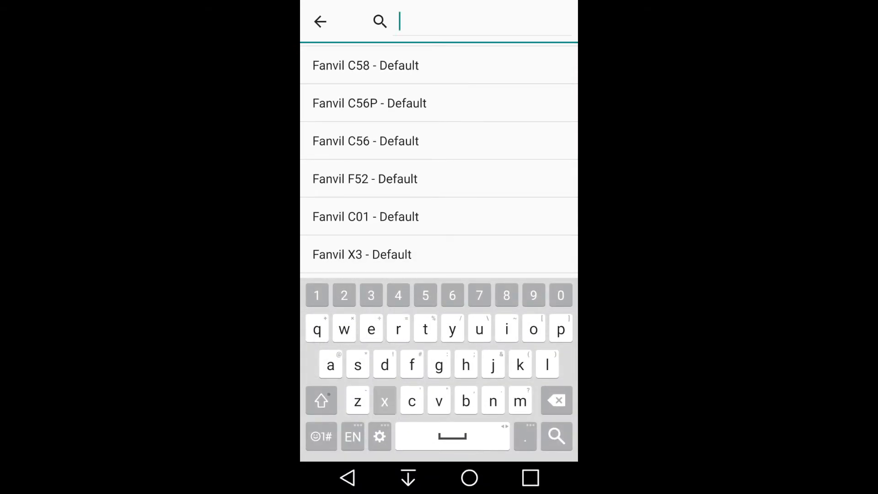
pyautogui.write('5')
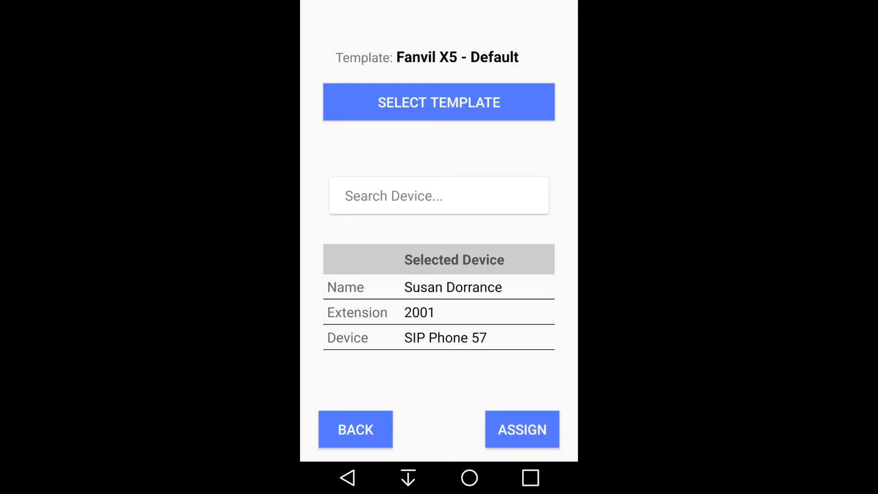
pyautogui.click(521, 430)
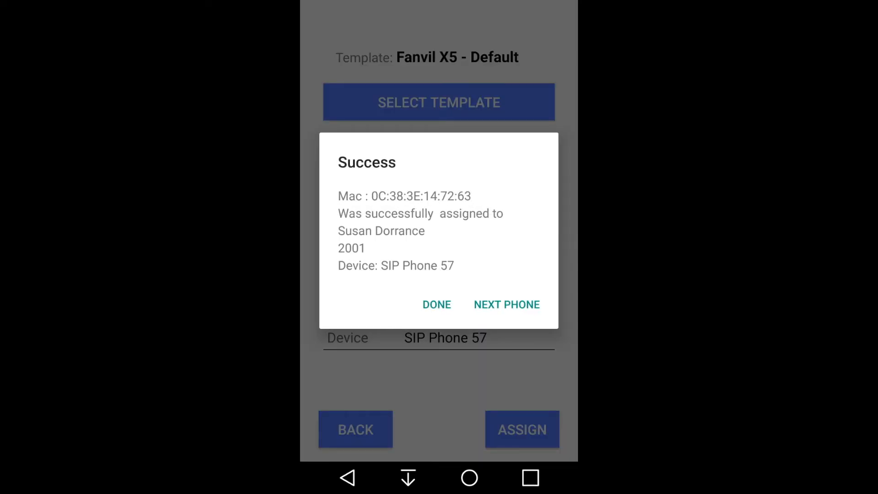
pyautogui.click(506, 304)
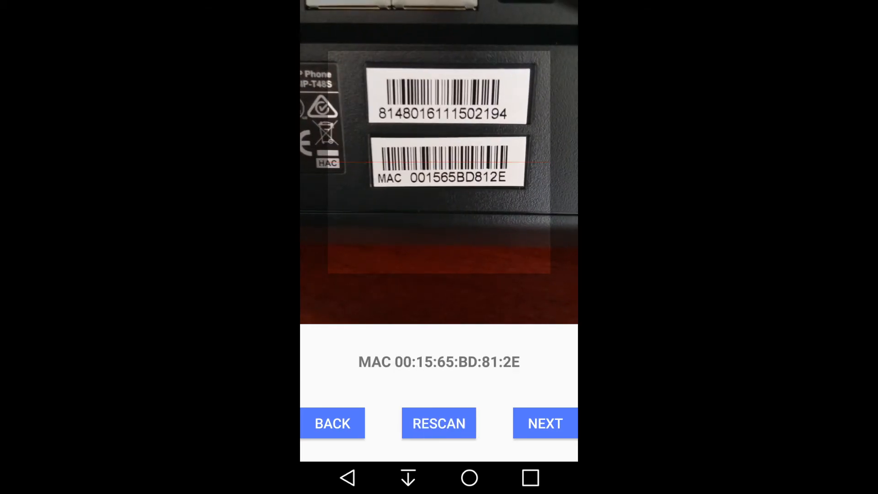
pyautogui.click(544, 423)
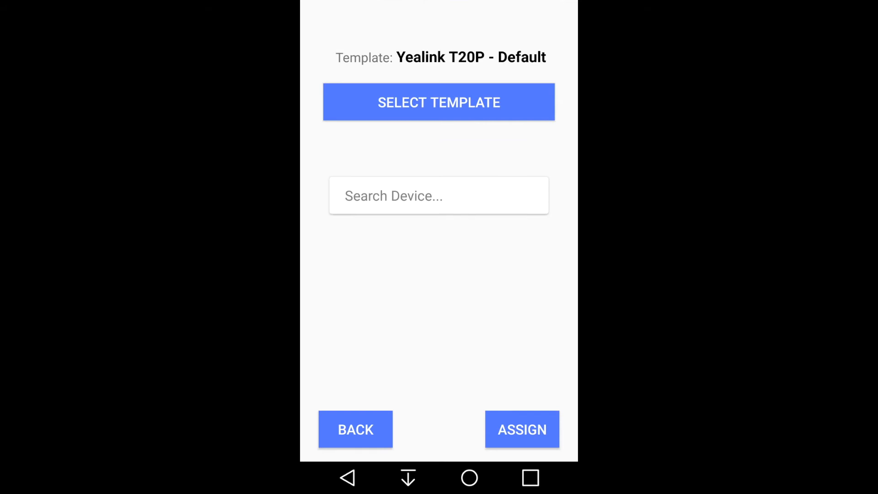
pyautogui.click(439, 101)
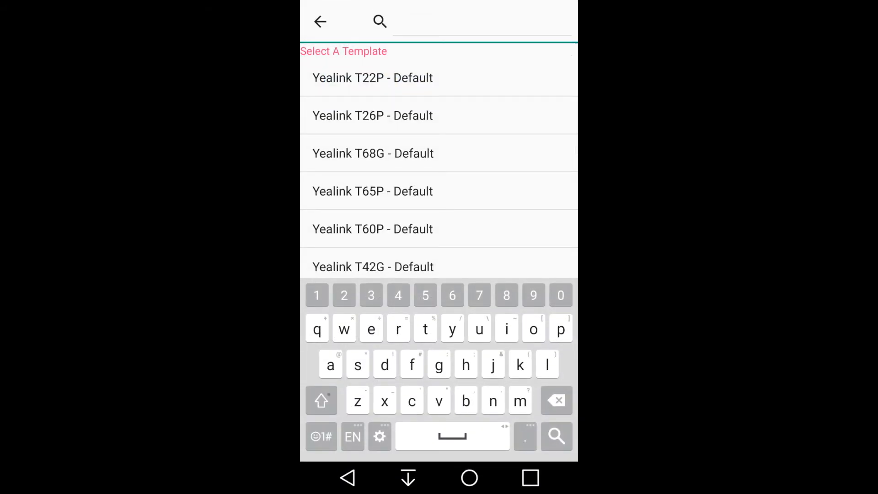
pyautogui.write('t48')
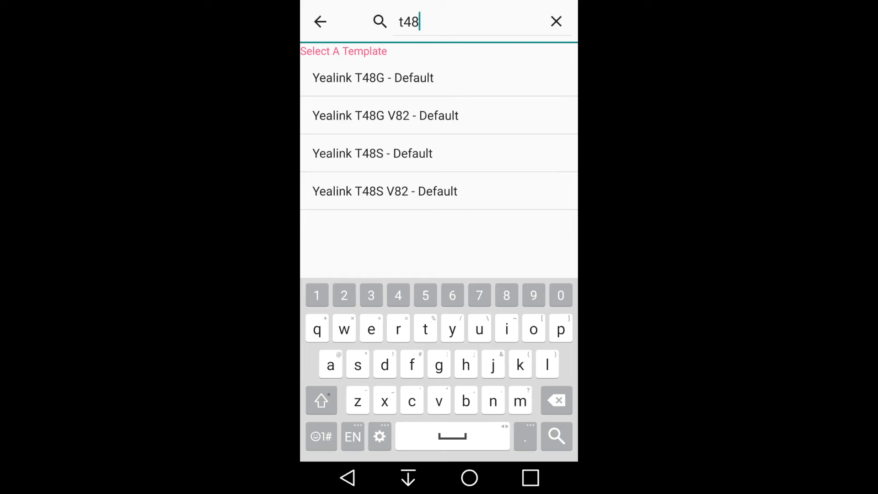
pyautogui.click(372, 153)
pyautogui.write('2002')
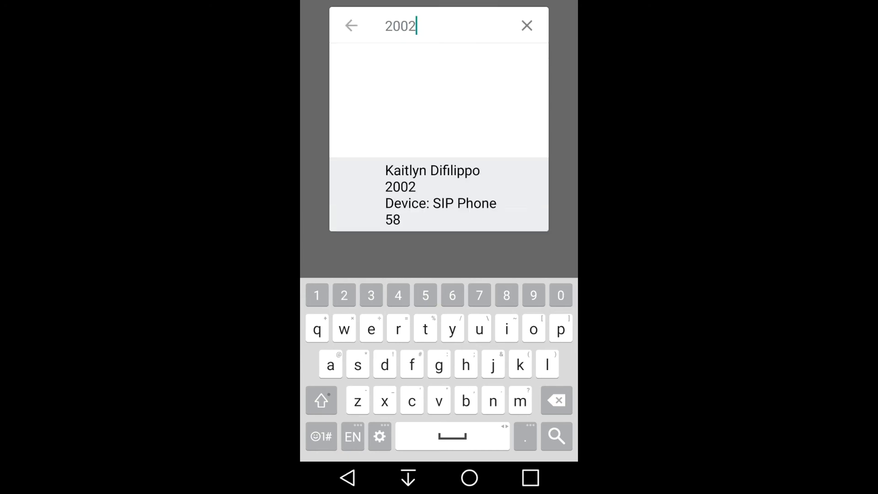
pyautogui.click(433, 194)
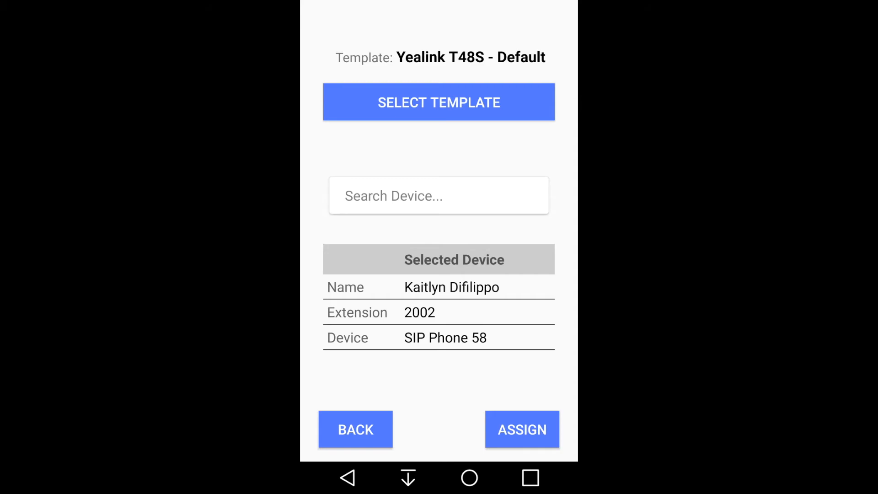
pyautogui.click(521, 430)
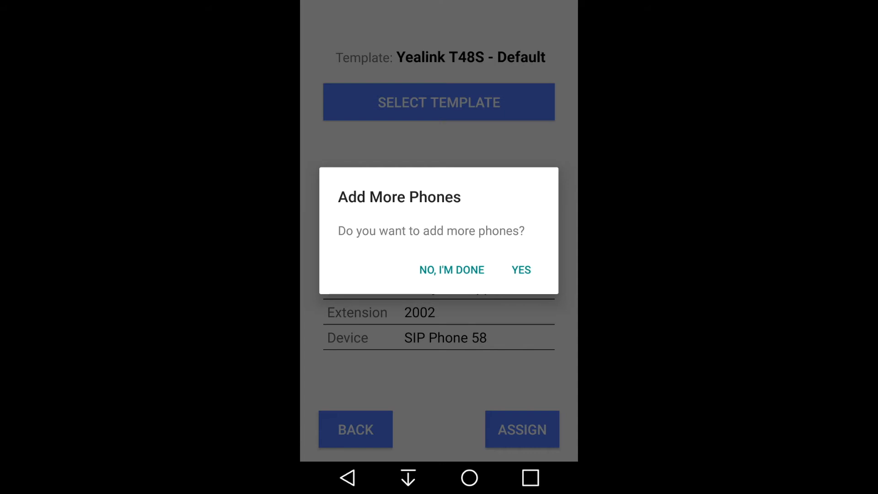
# Decline adding more phones and confirm disconnecting PhoneScan from CompletePBX
pyautogui.click(451, 269)
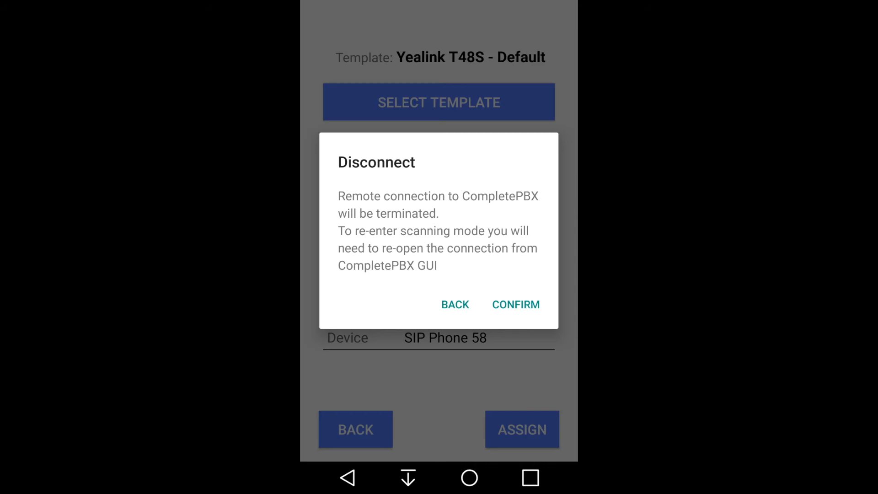
pyautogui.click(515, 304)
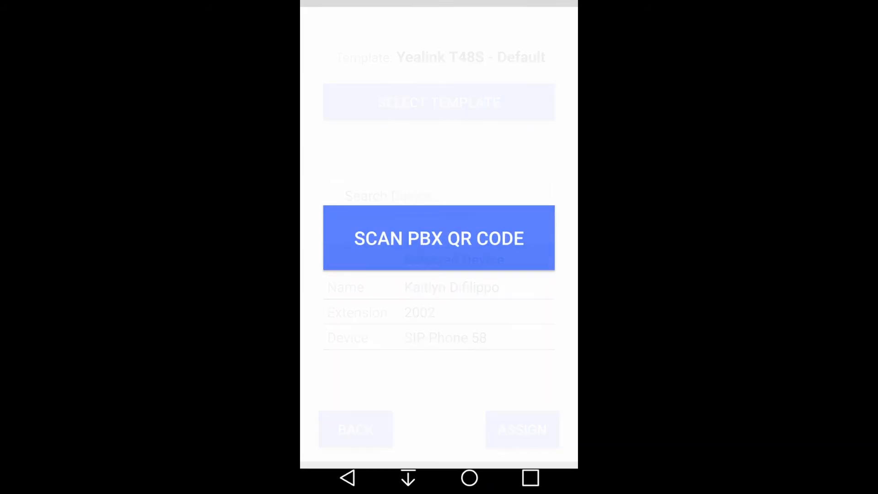